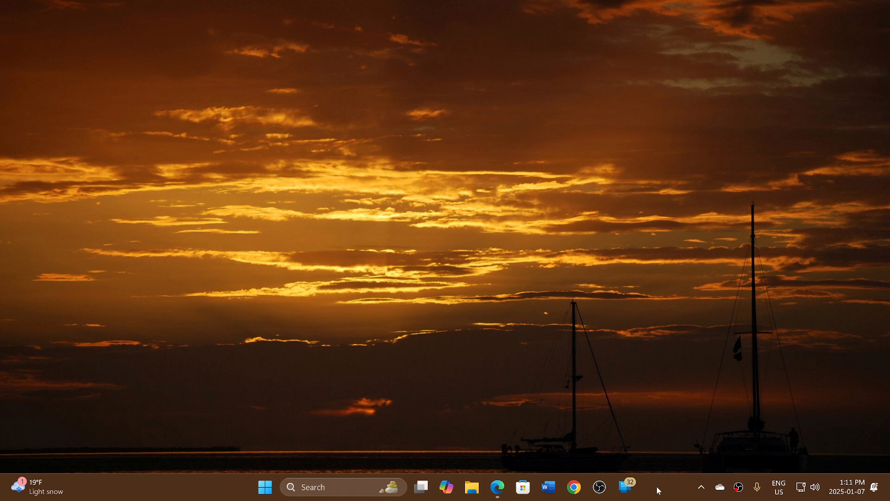
mouse_move(362, 259)
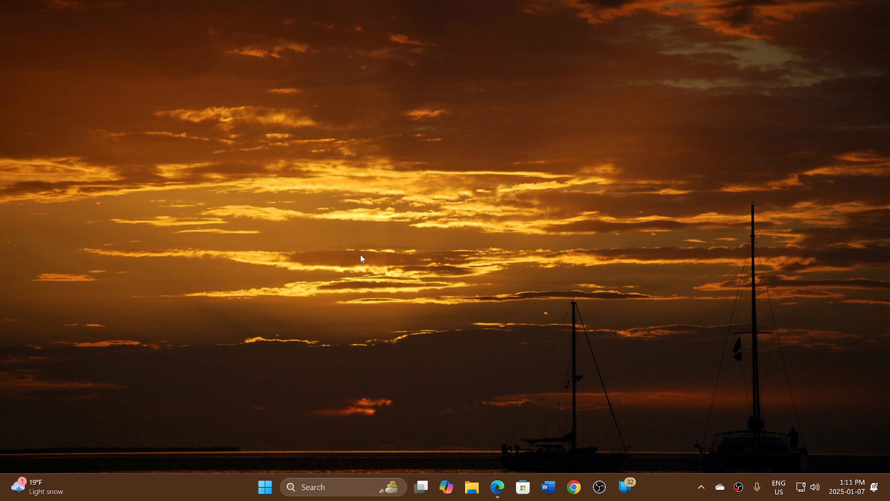
mouse_move(334, 339)
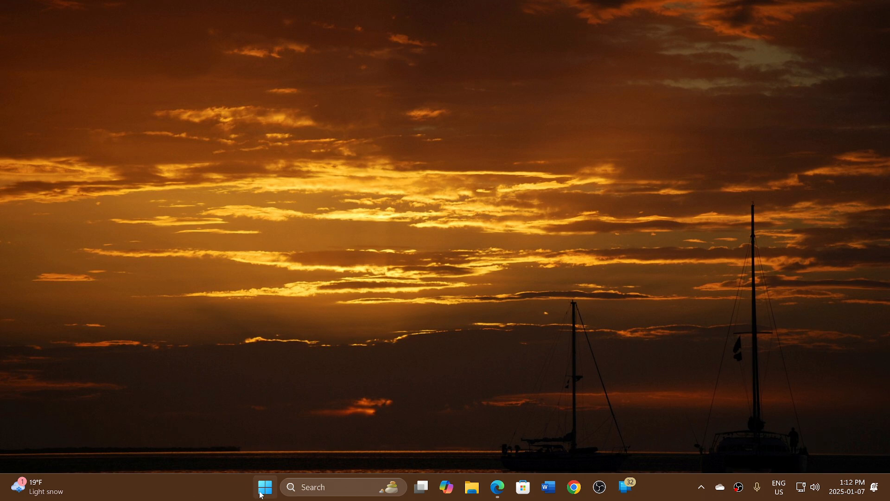
Check the Performance memory page showing 7.4 of 27.9 GB in use, then close Task Manager.
right_click(264, 487)
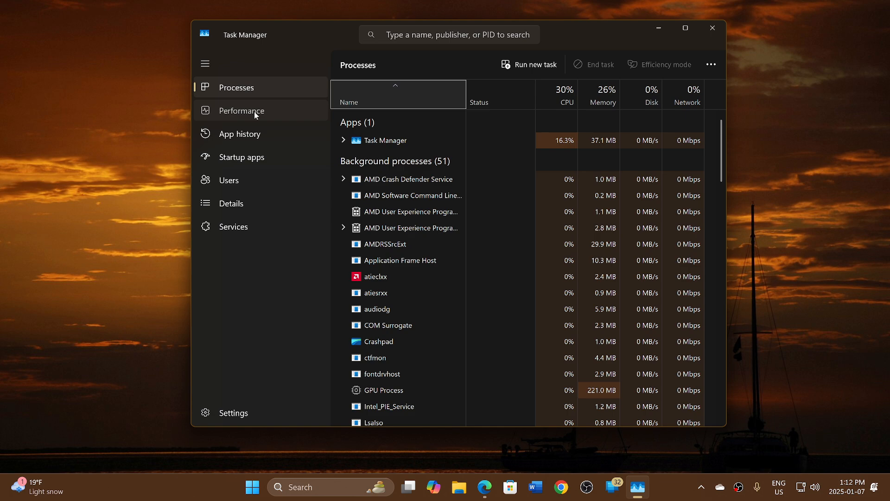
click(241, 110)
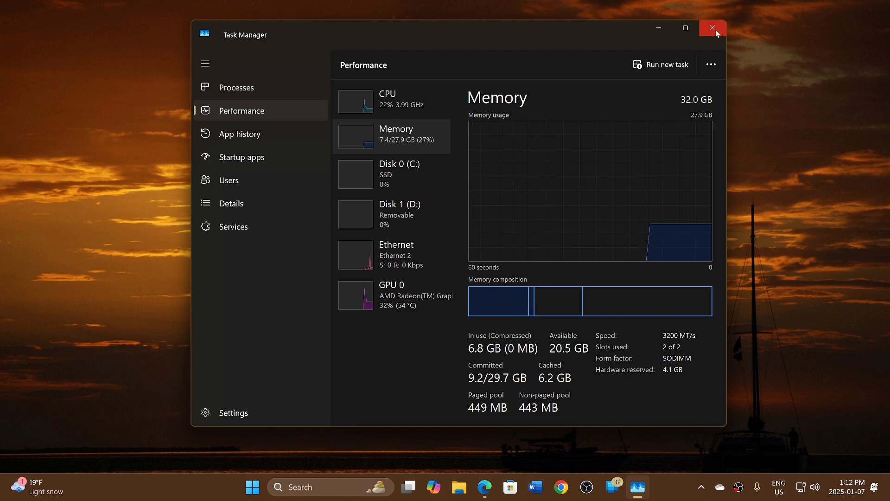
click(712, 28)
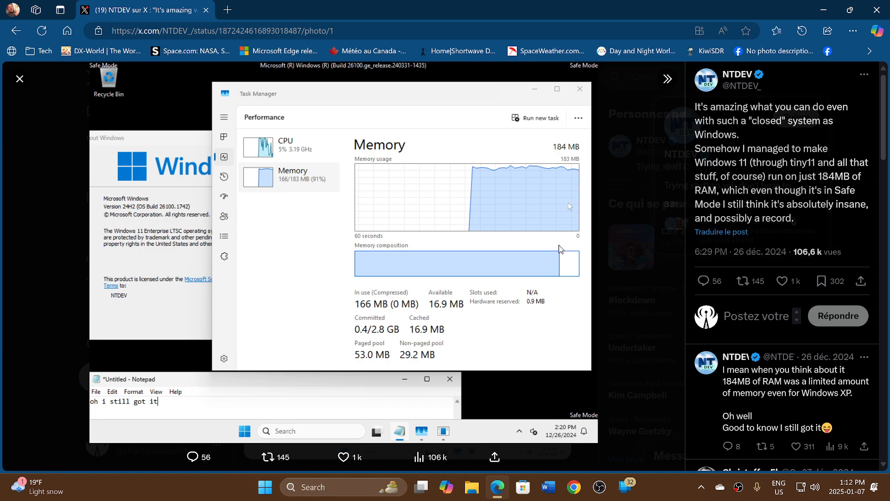
mouse_move(575, 287)
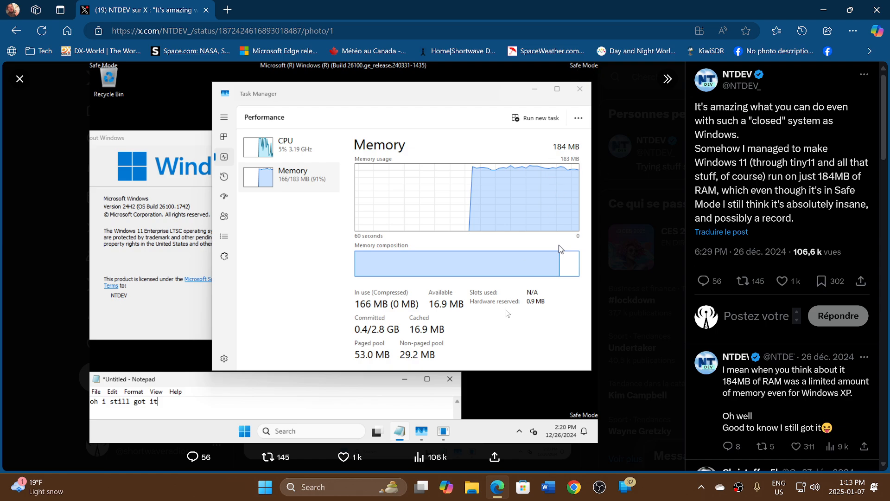
mouse_move(363, 284)
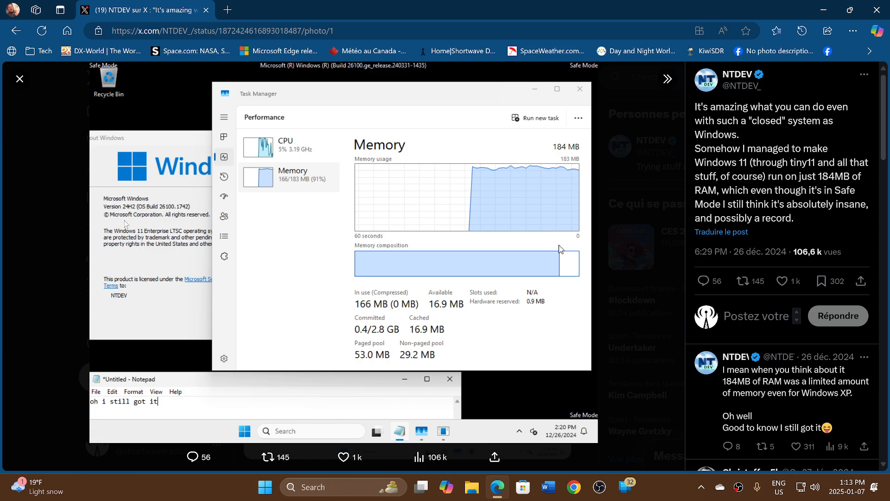
mouse_move(237, 230)
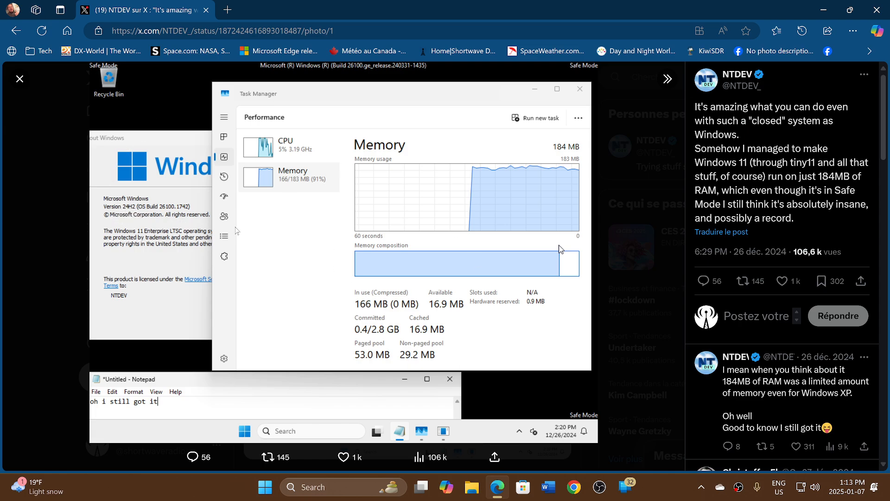
mouse_move(545, 259)
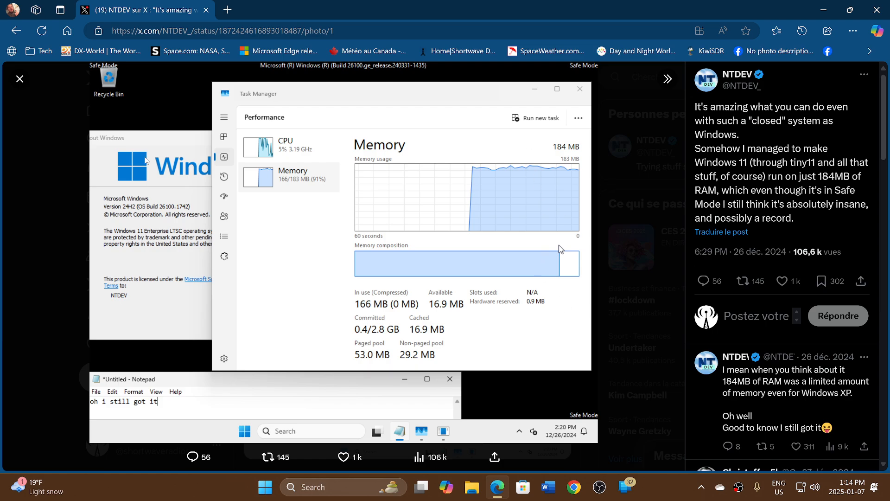
mouse_move(587, 155)
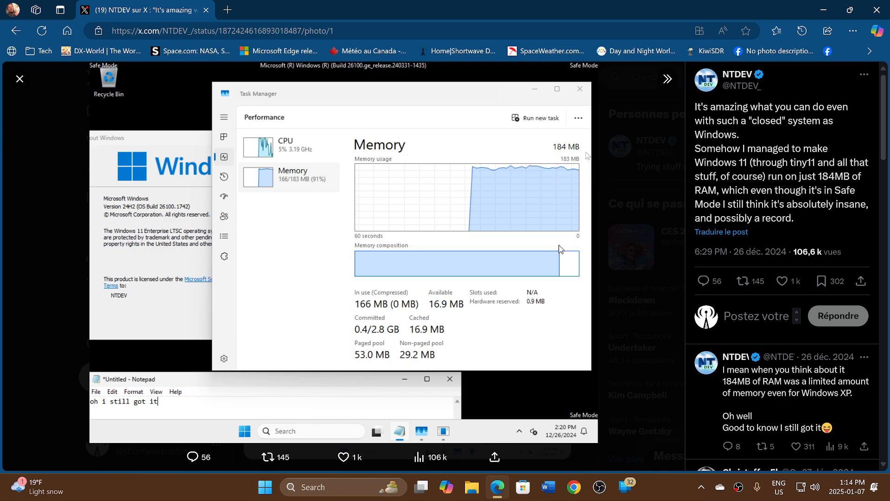
mouse_move(612, 350)
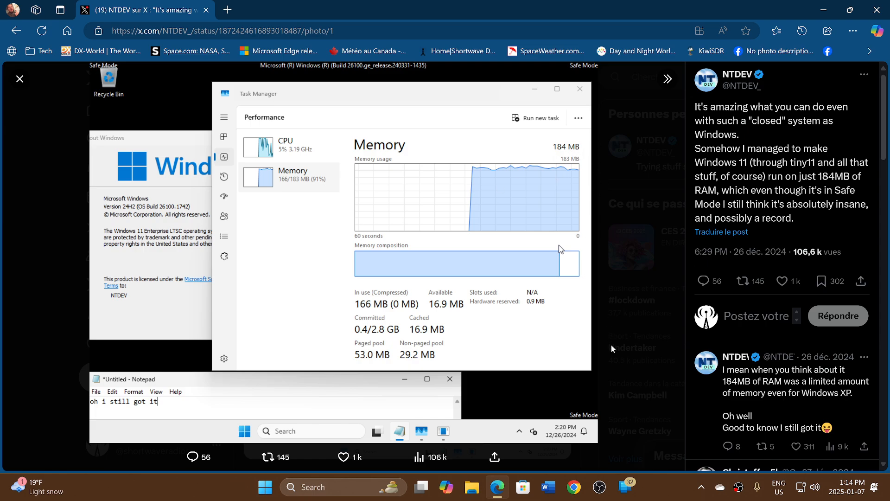
mouse_move(624, 368)
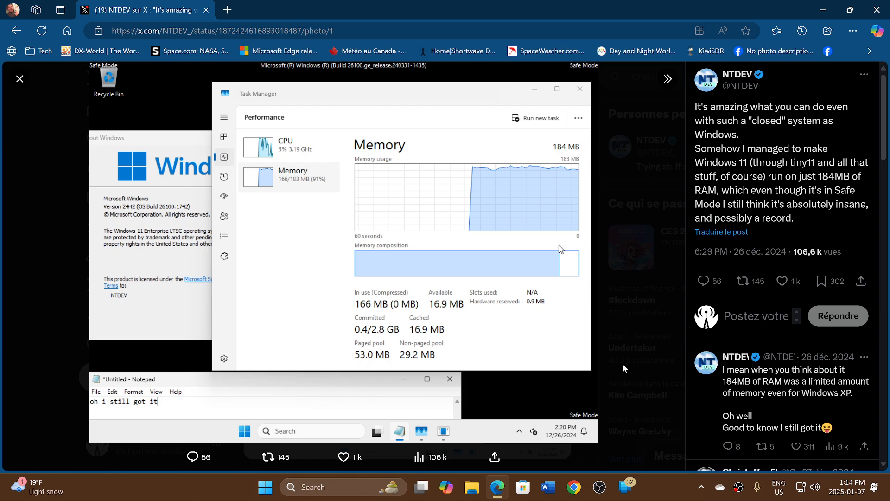
mouse_move(813, 462)
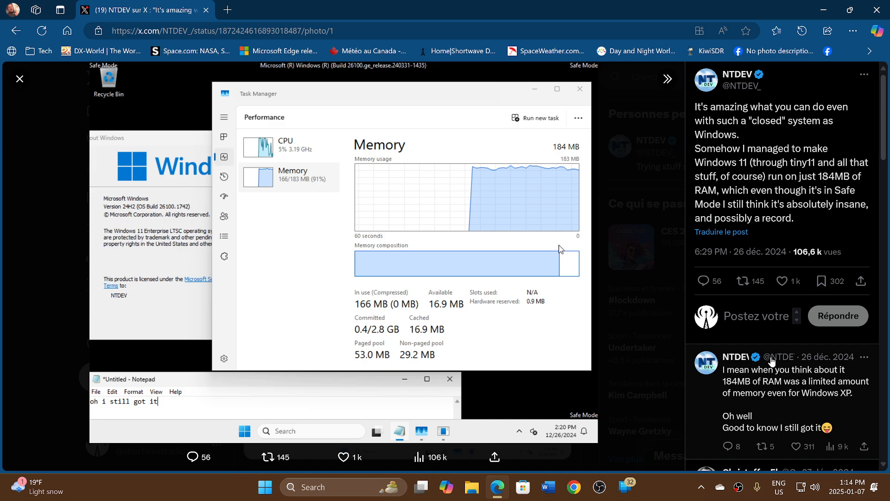
mouse_move(671, 368)
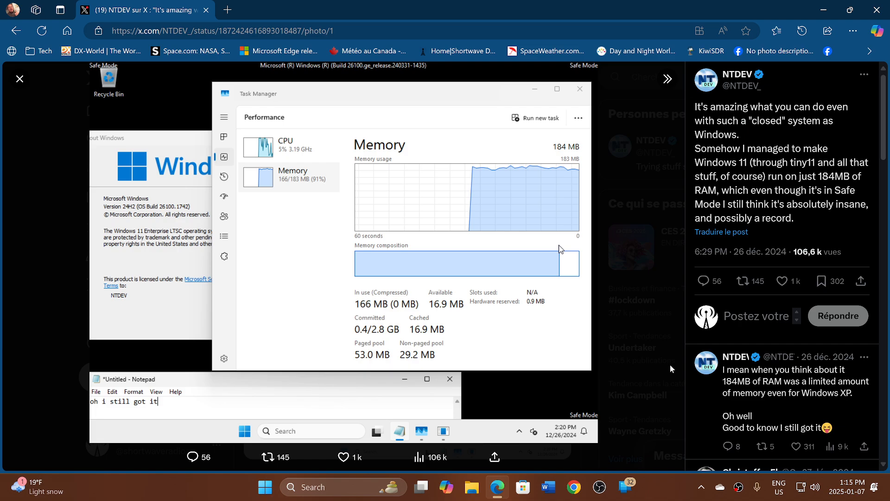
mouse_move(657, 396)
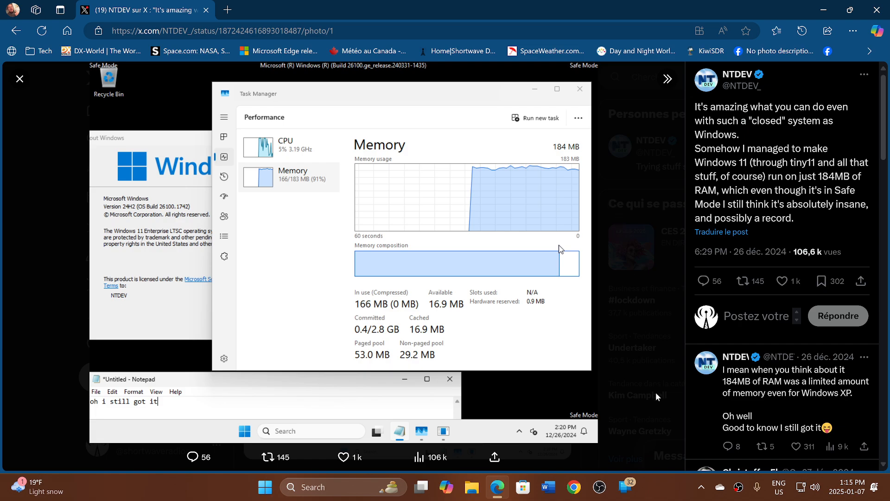
mouse_move(661, 489)
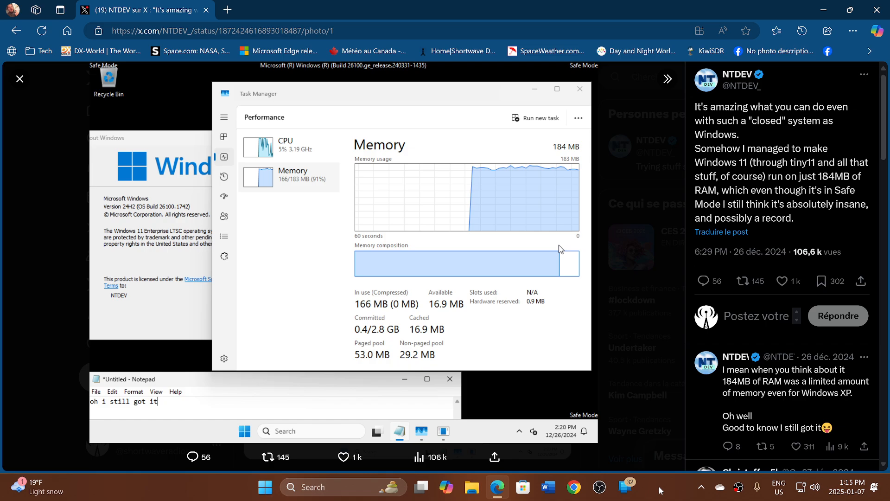